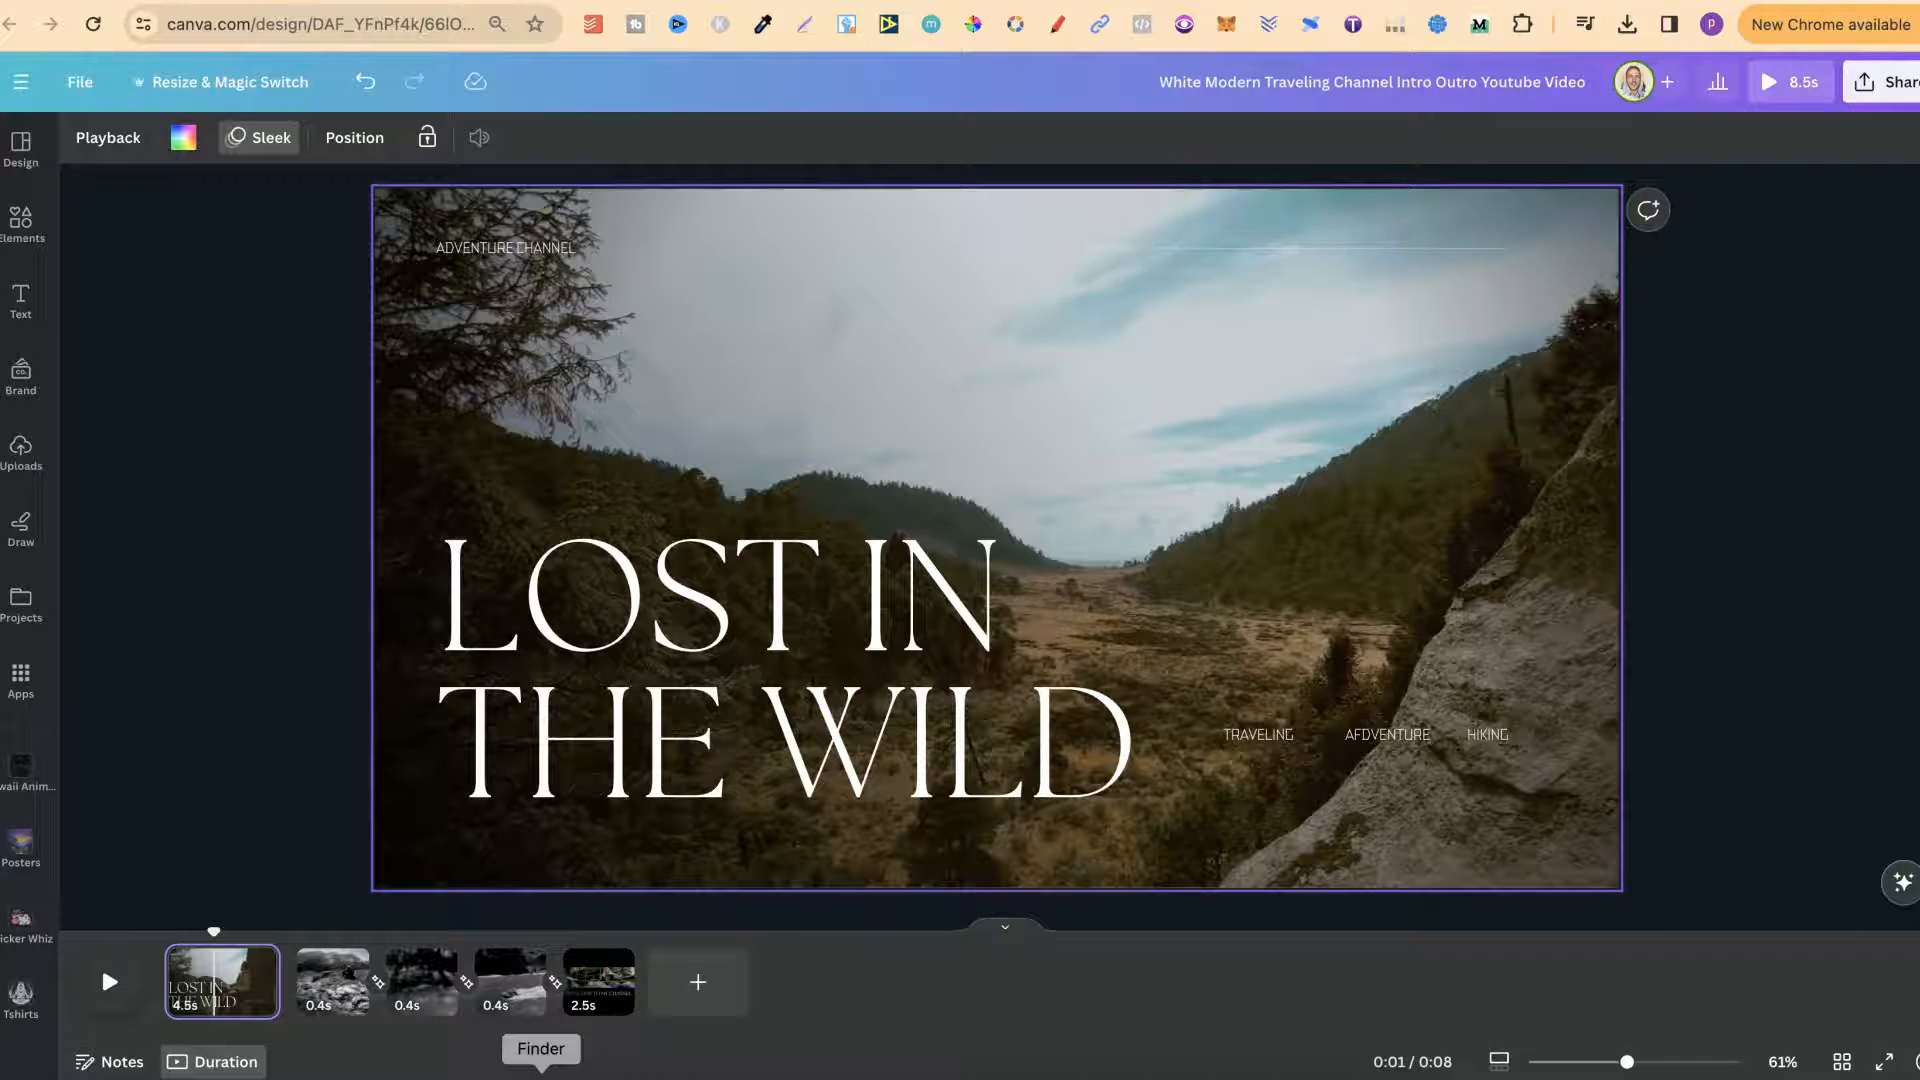
Upload the better-day-186374.mp3 music file into the design's audio uploads.
left_click(540, 1048)
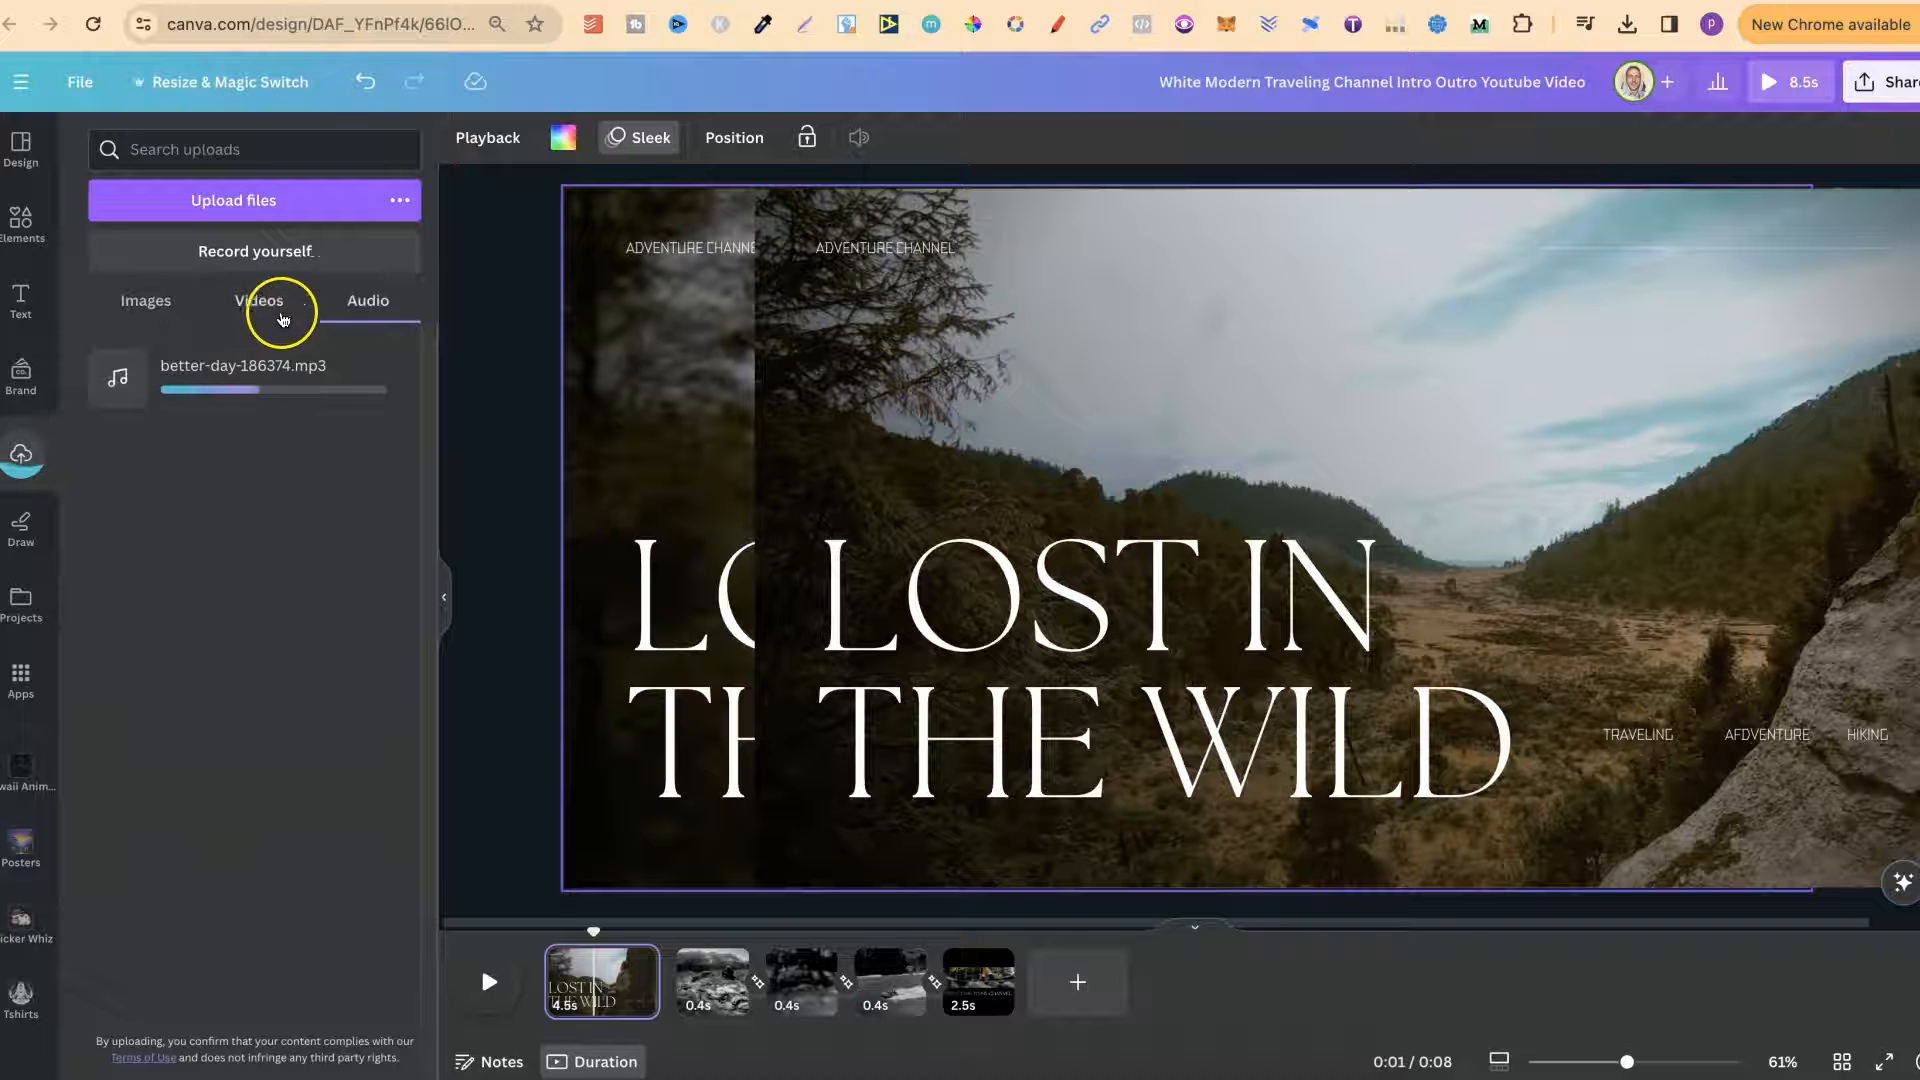
mouse_move(420, 320)
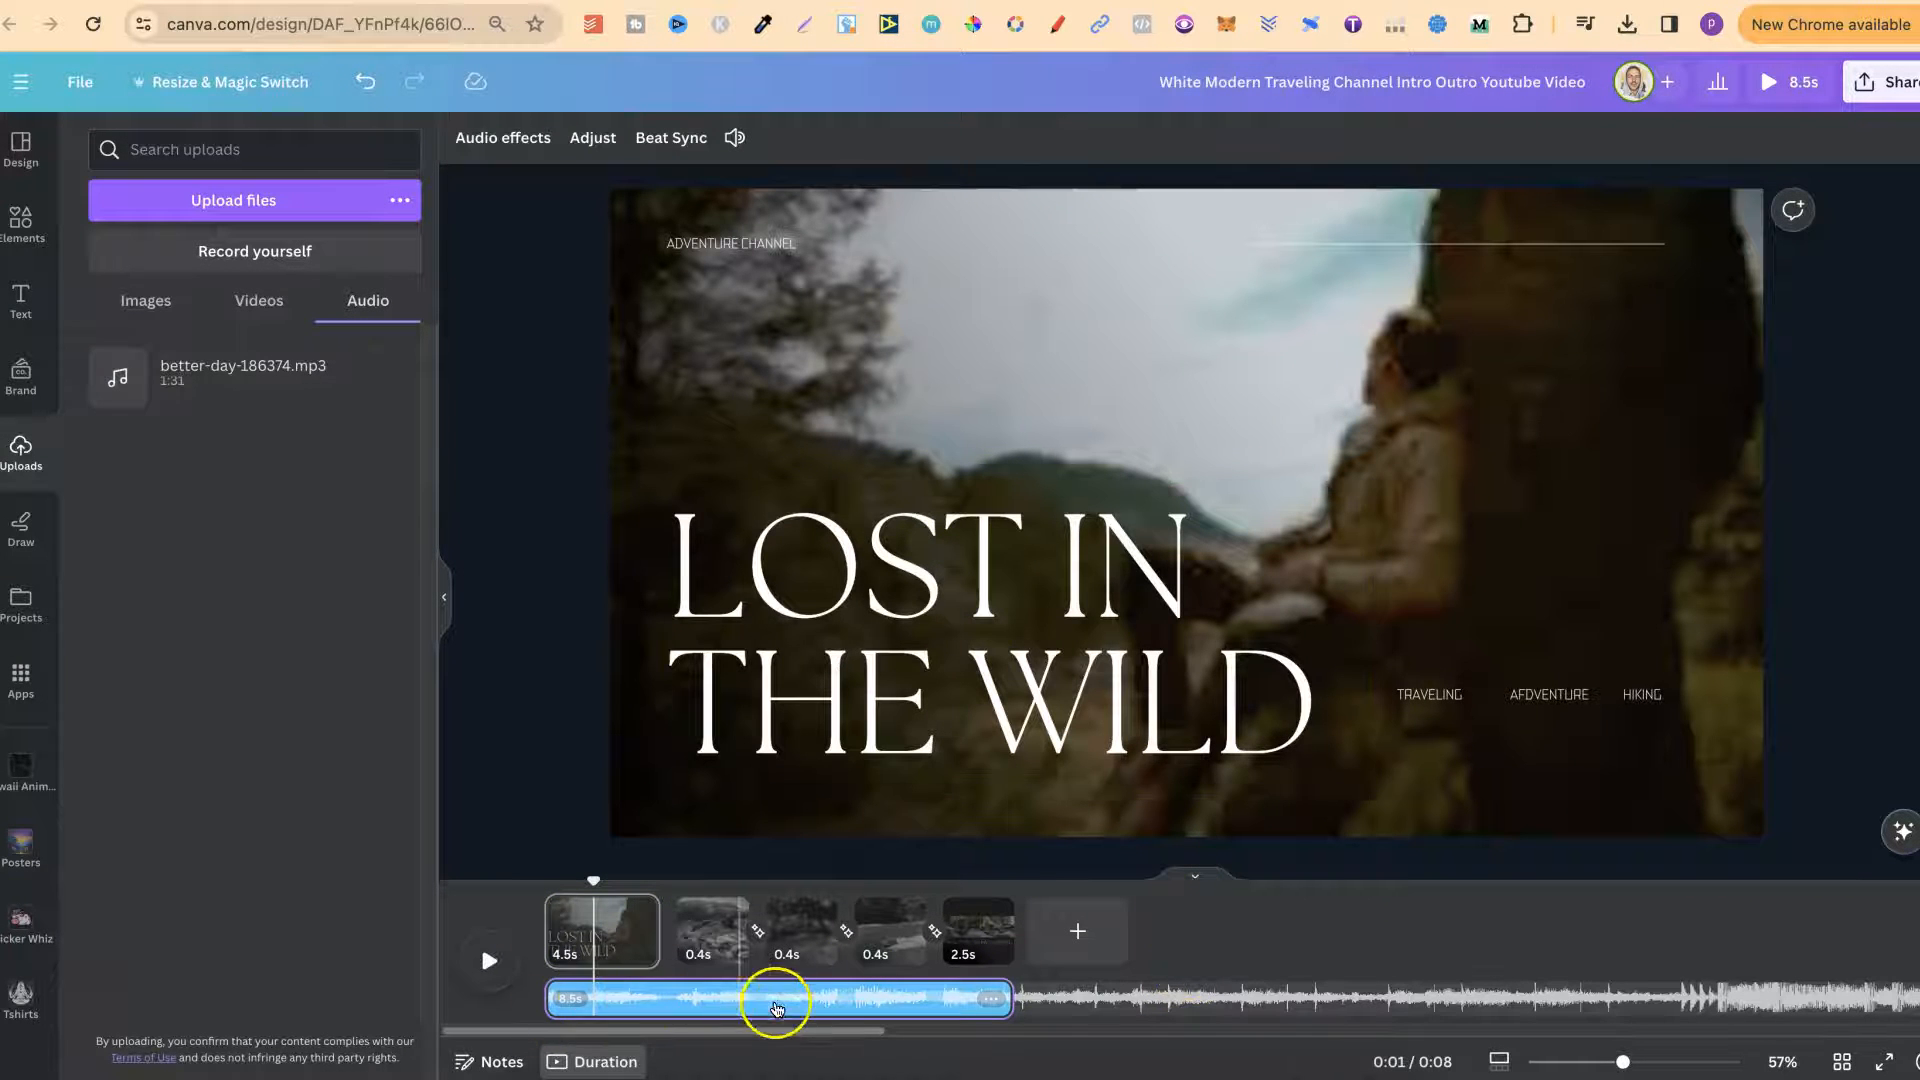
mouse_move(596, 876)
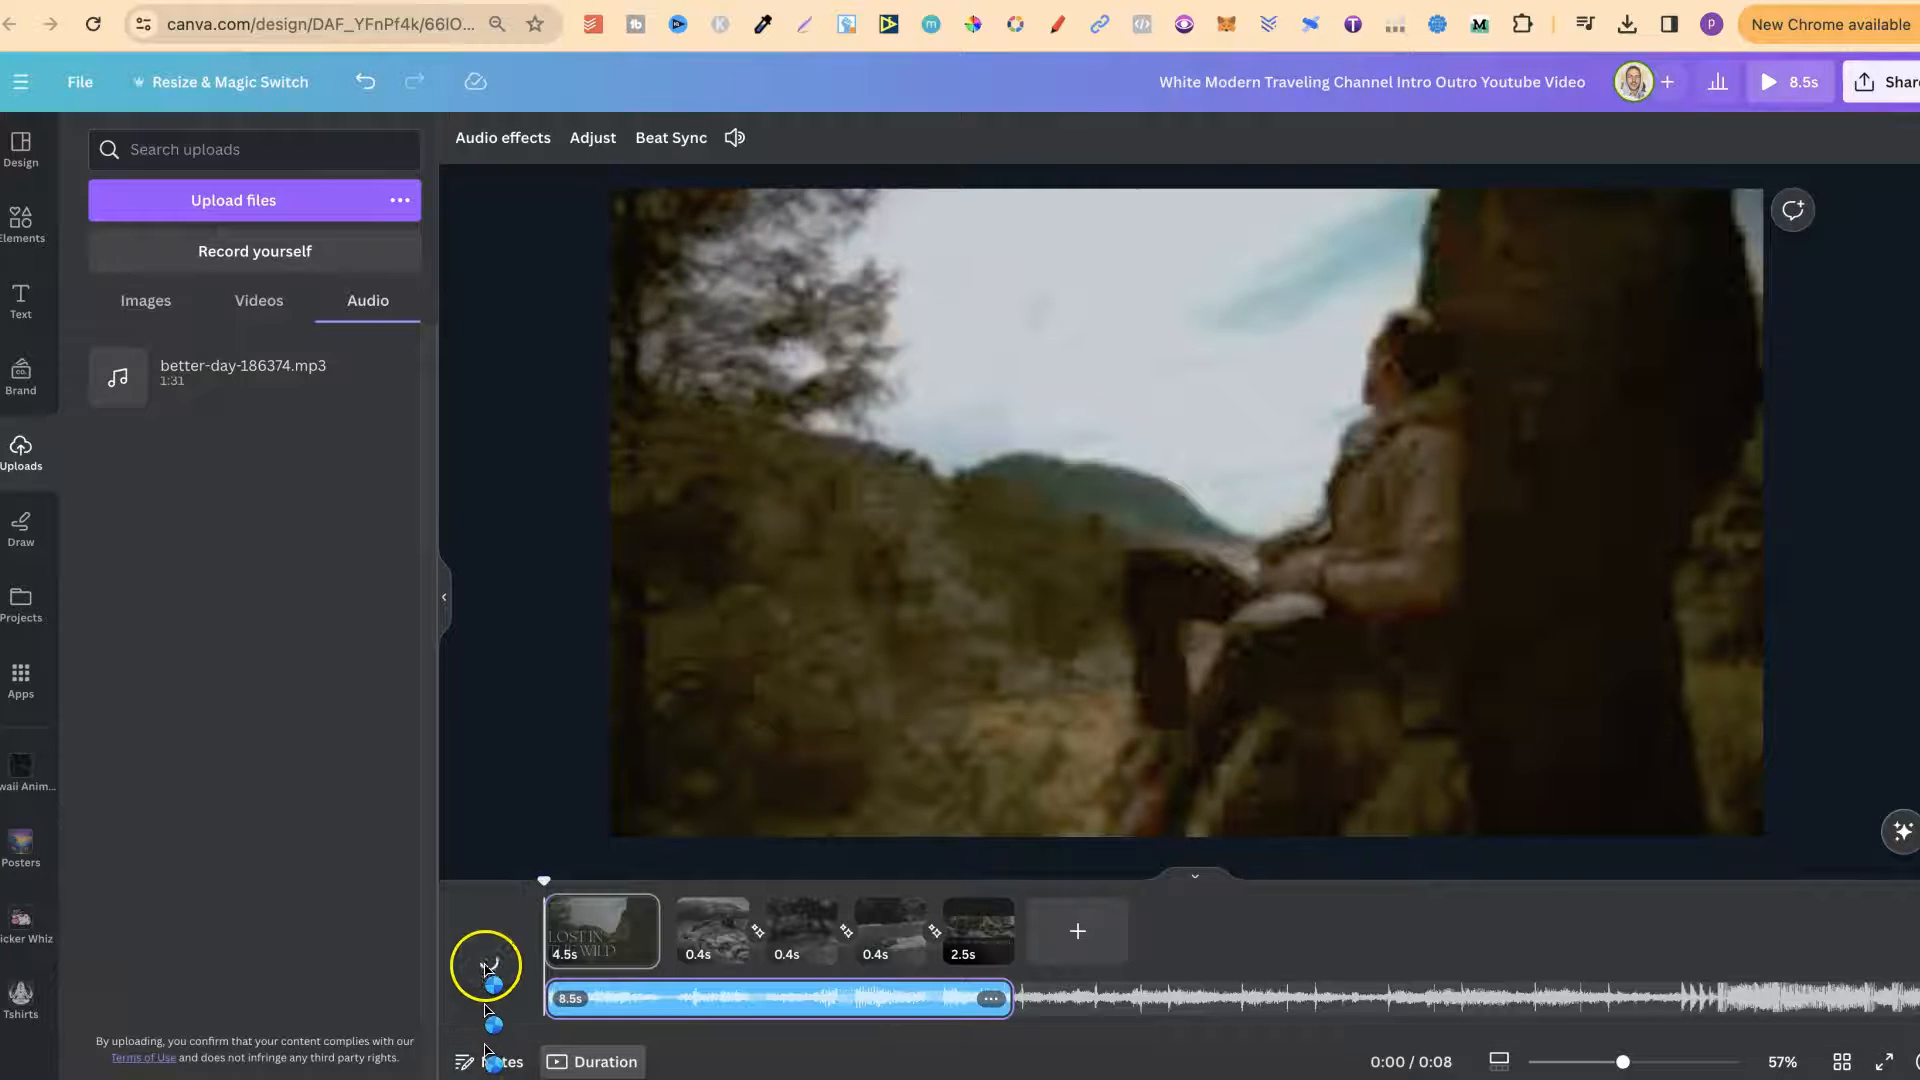
left_click(486, 962)
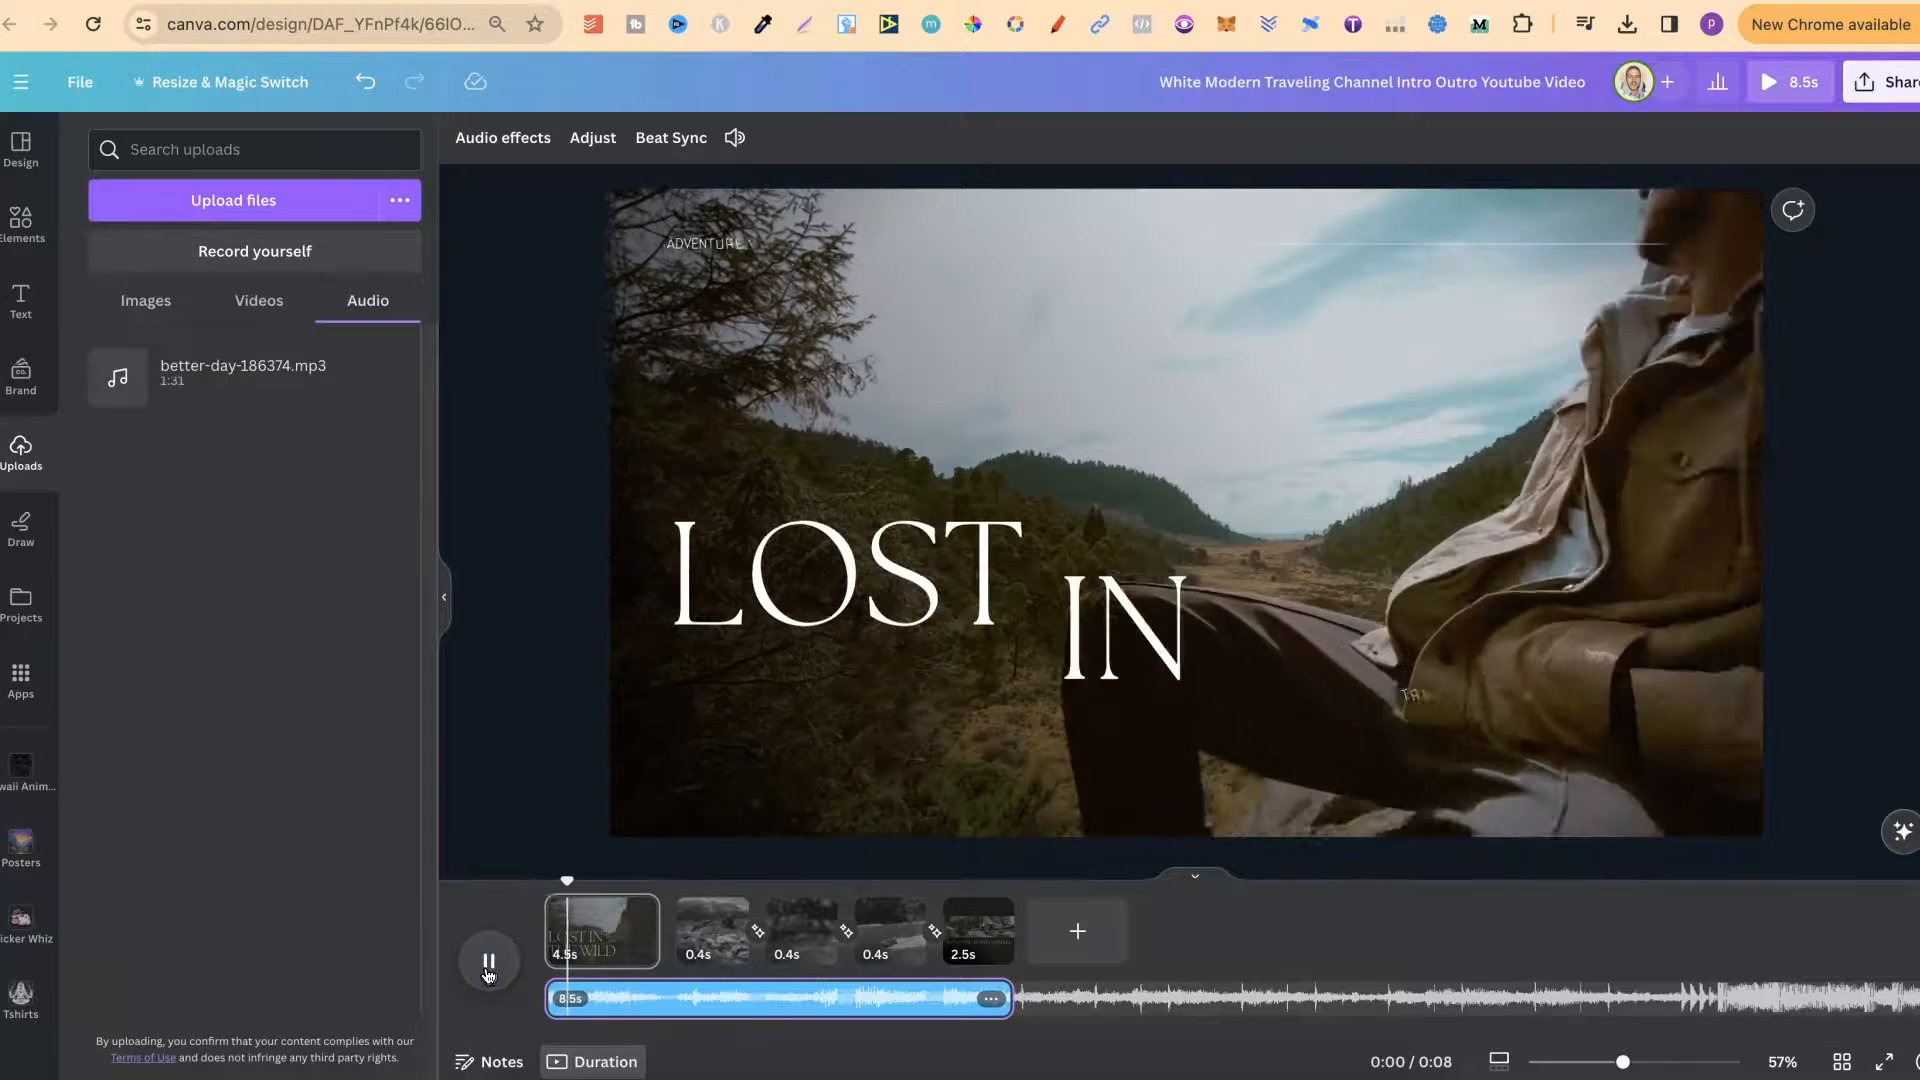
left_click(488, 962)
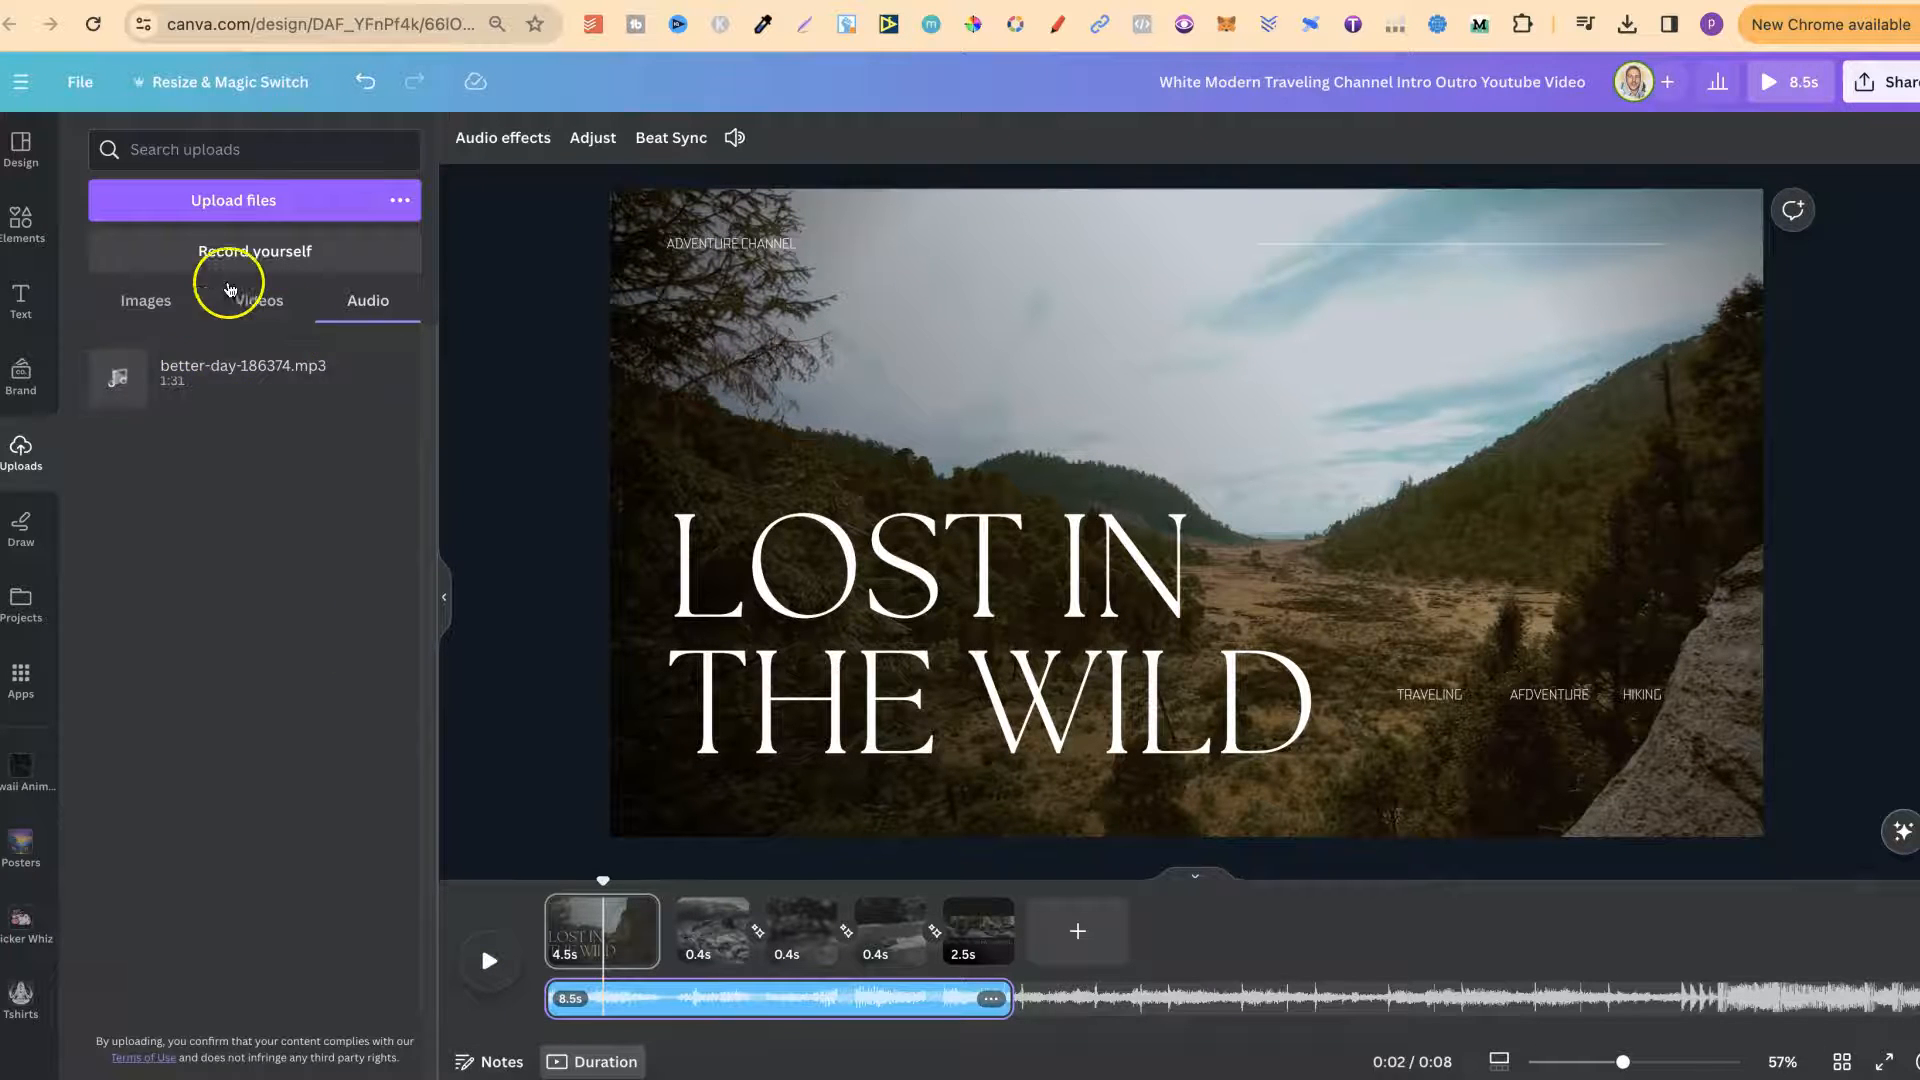
mouse_move(140, 390)
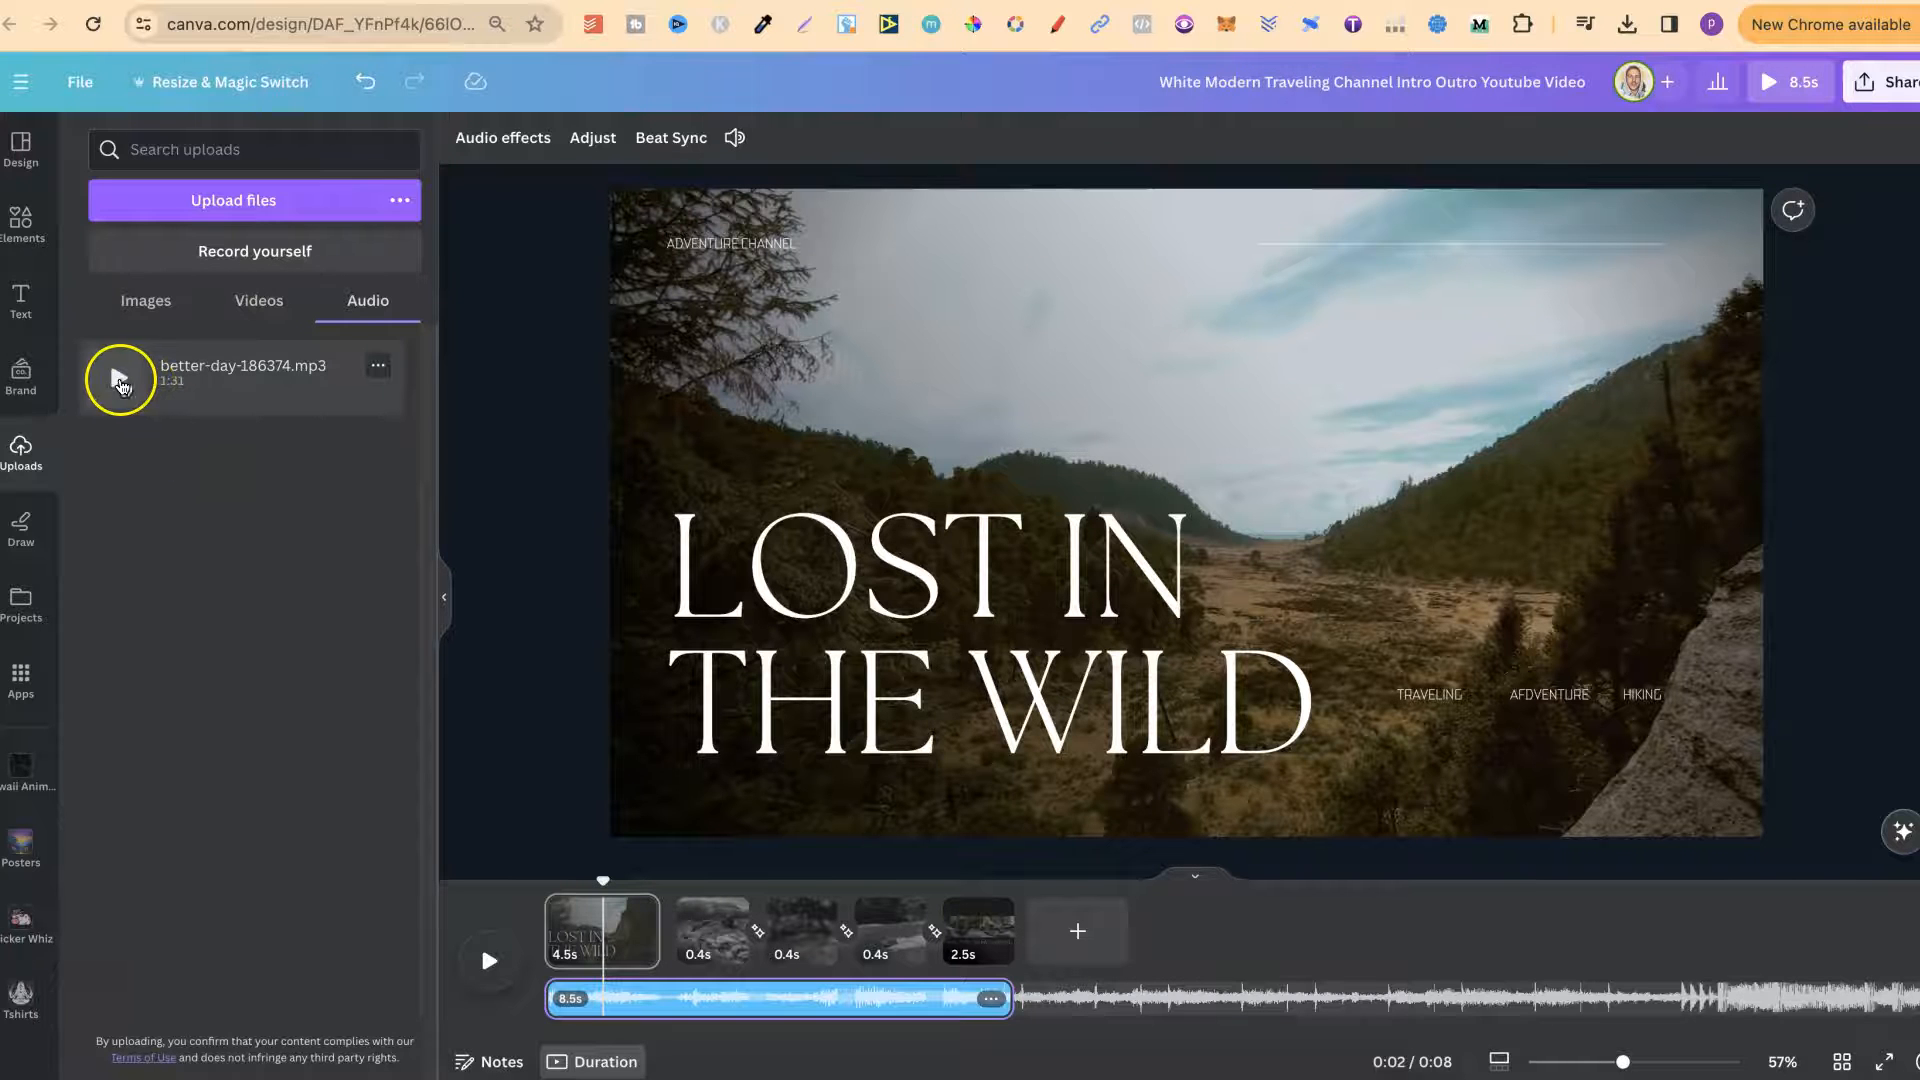
left_click(118, 378)
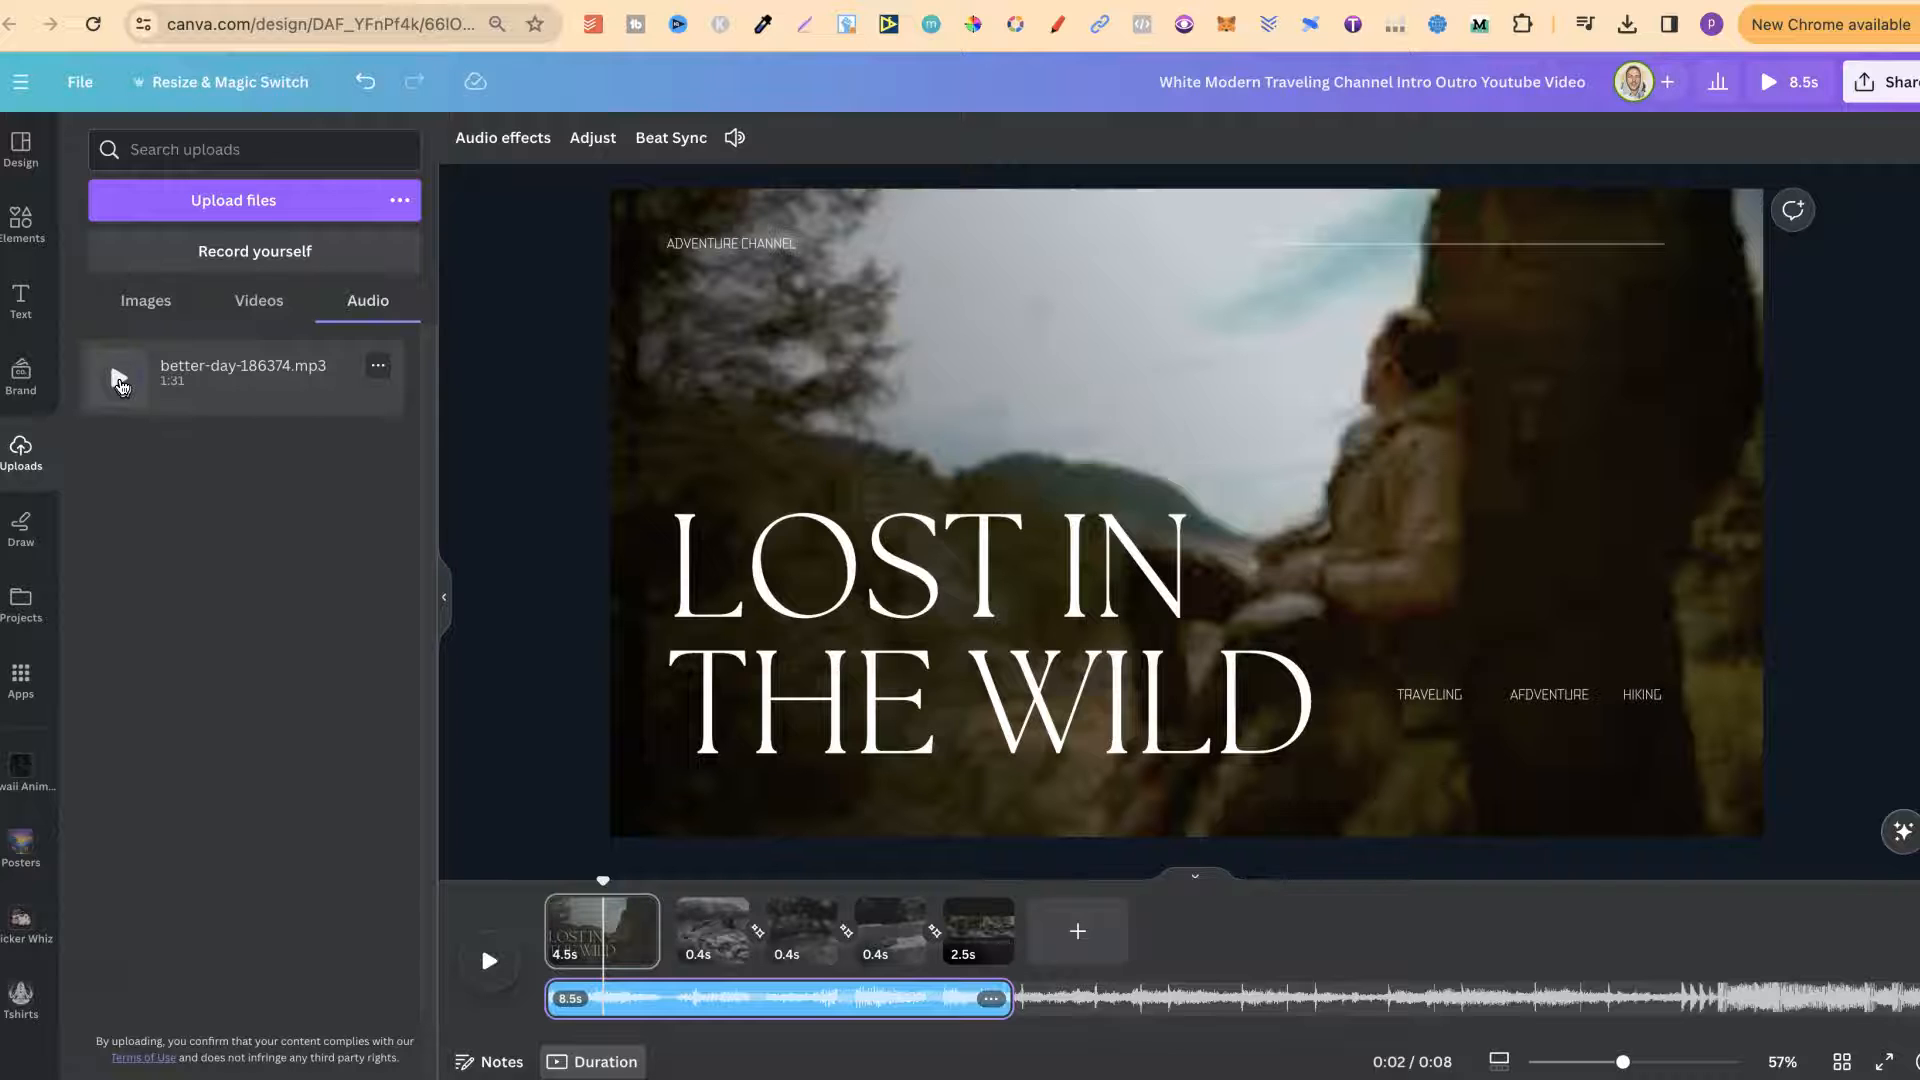
left_click(378, 366)
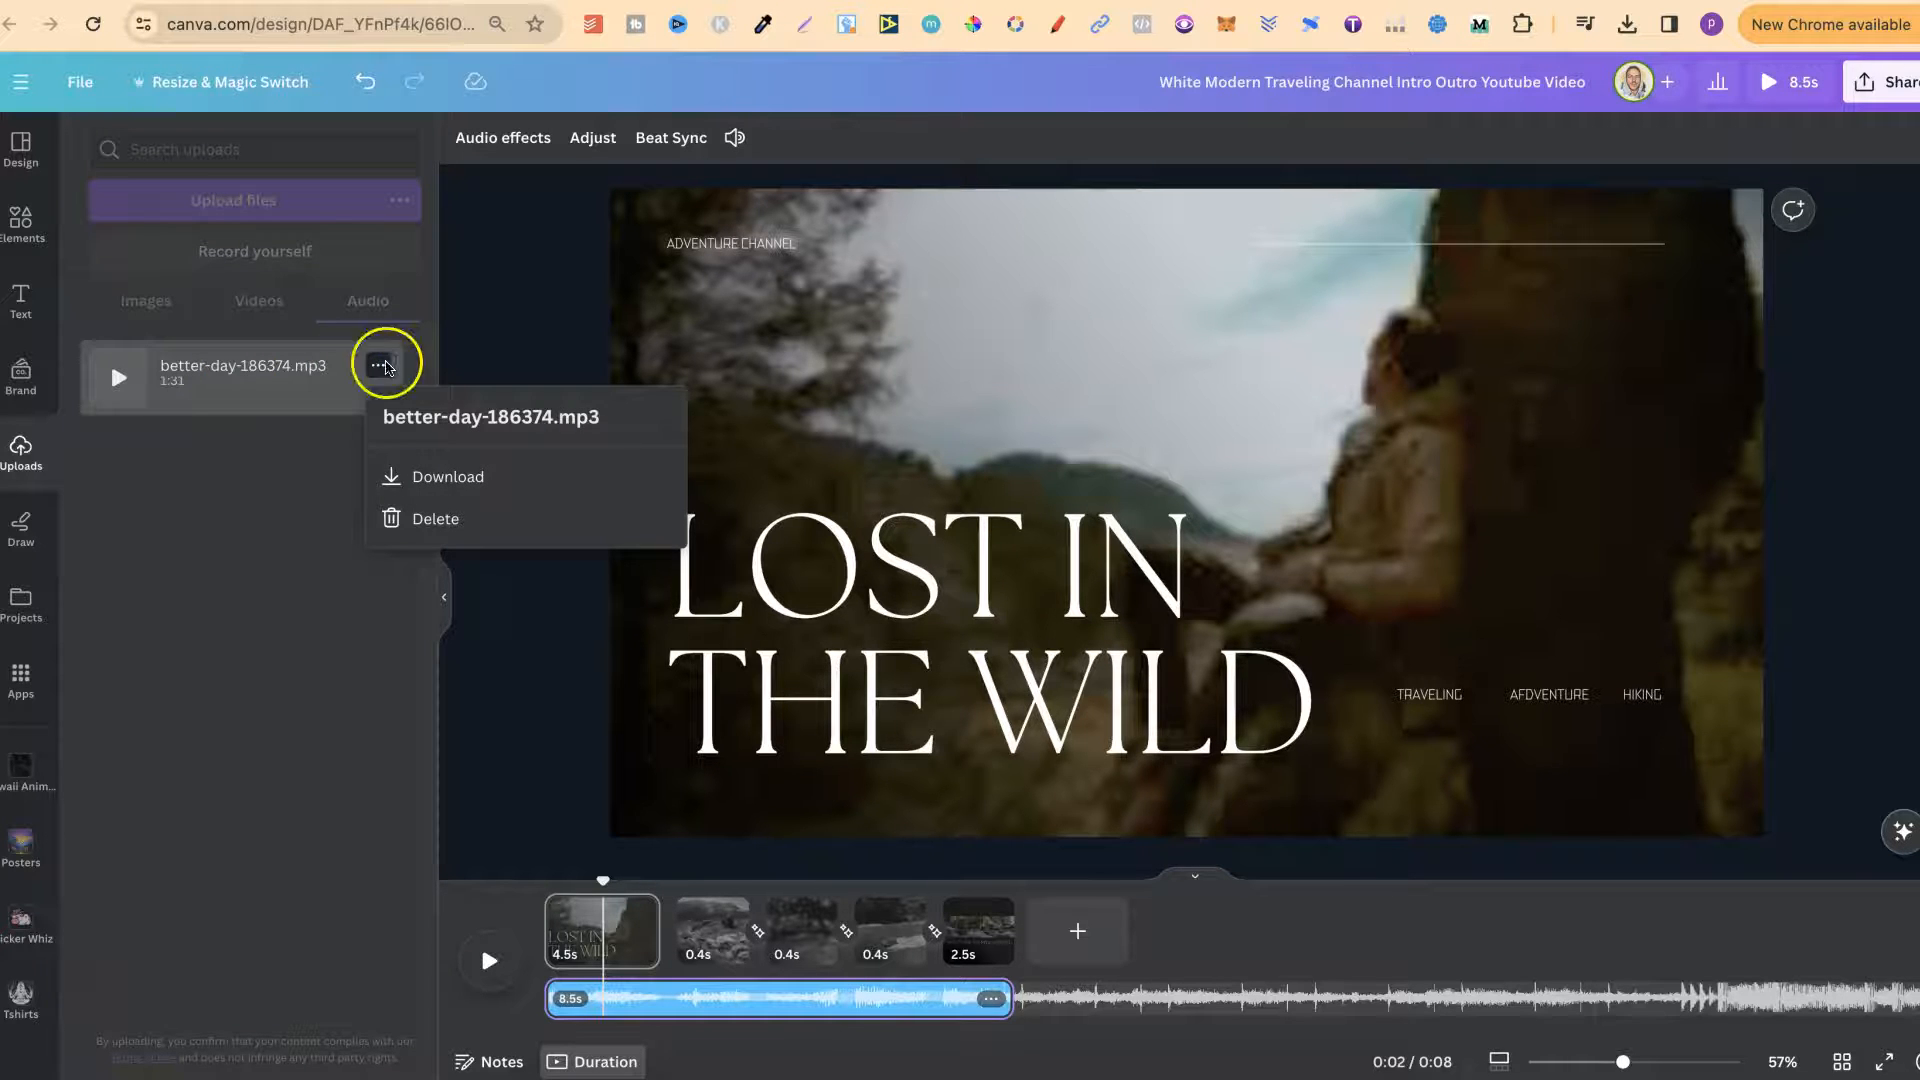
mouse_move(434, 518)
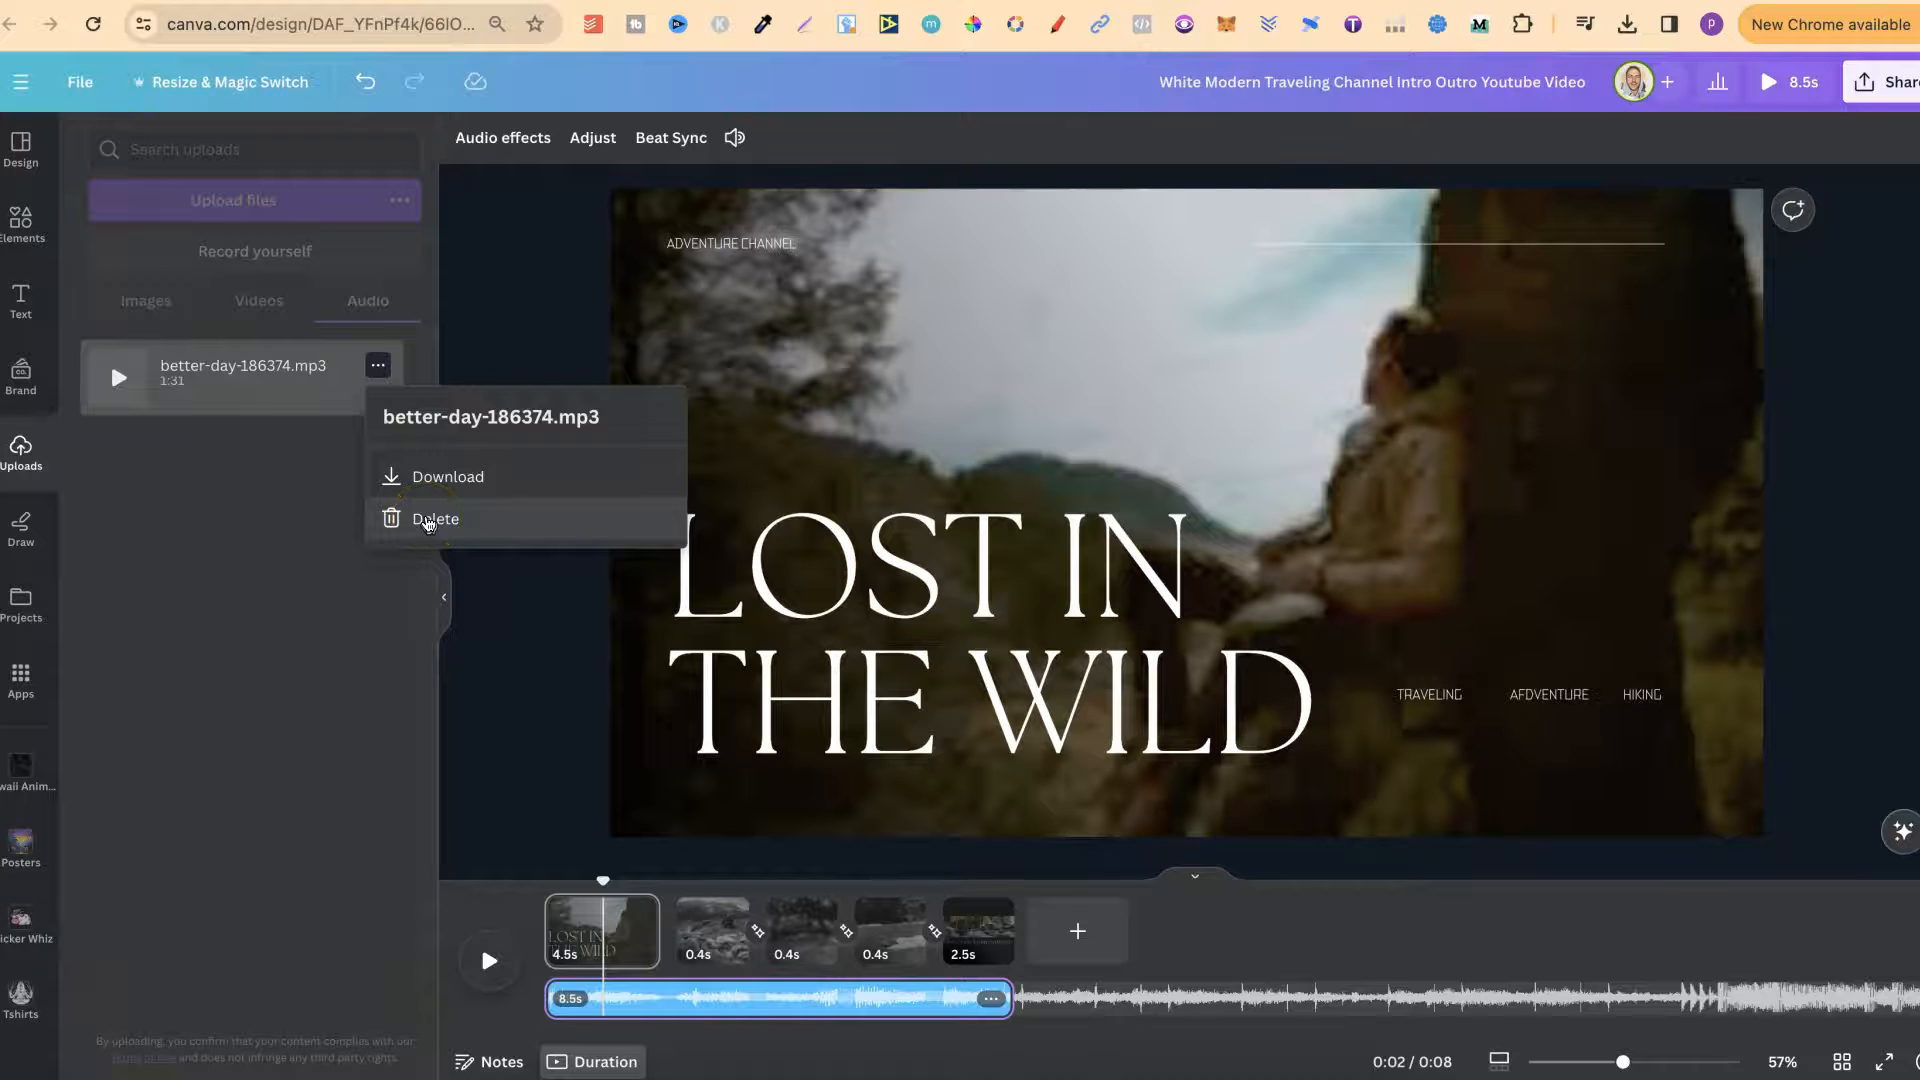
mouse_move(446, 476)
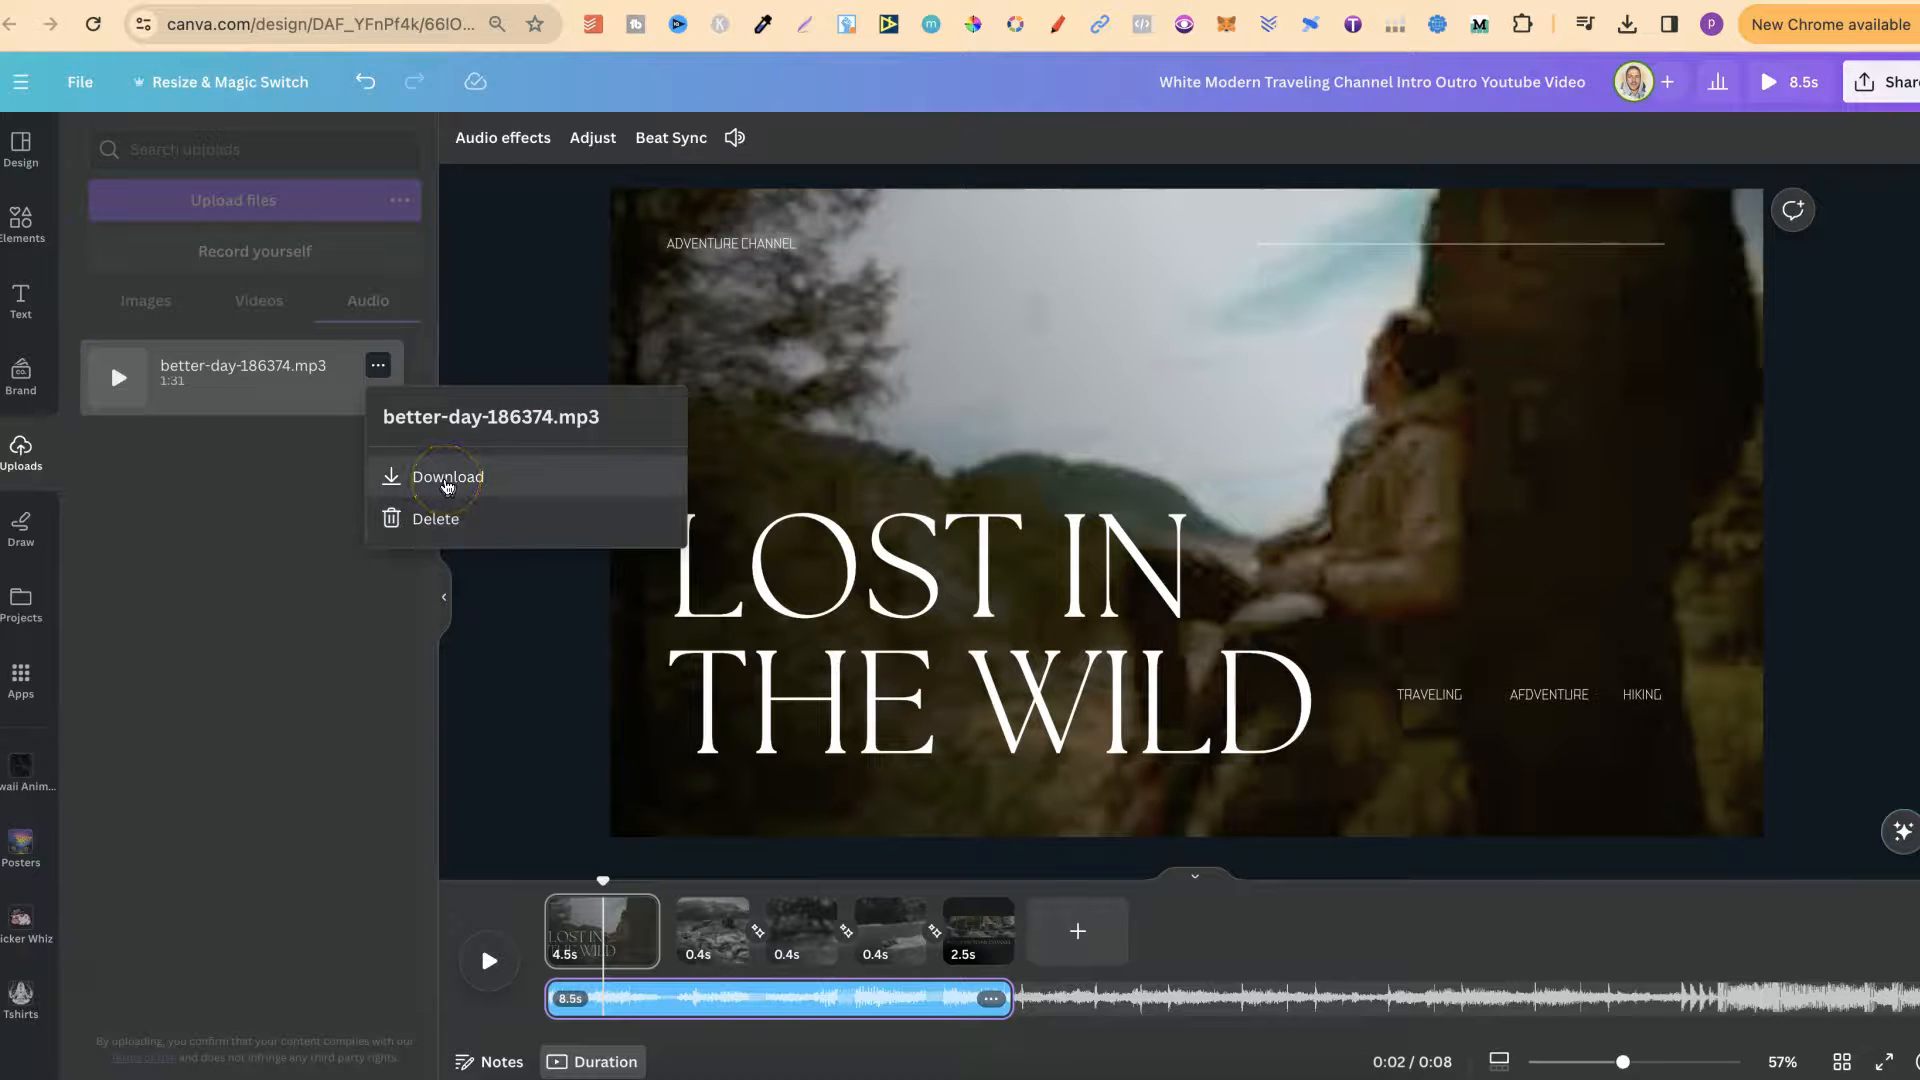
mouse_move(512, 640)
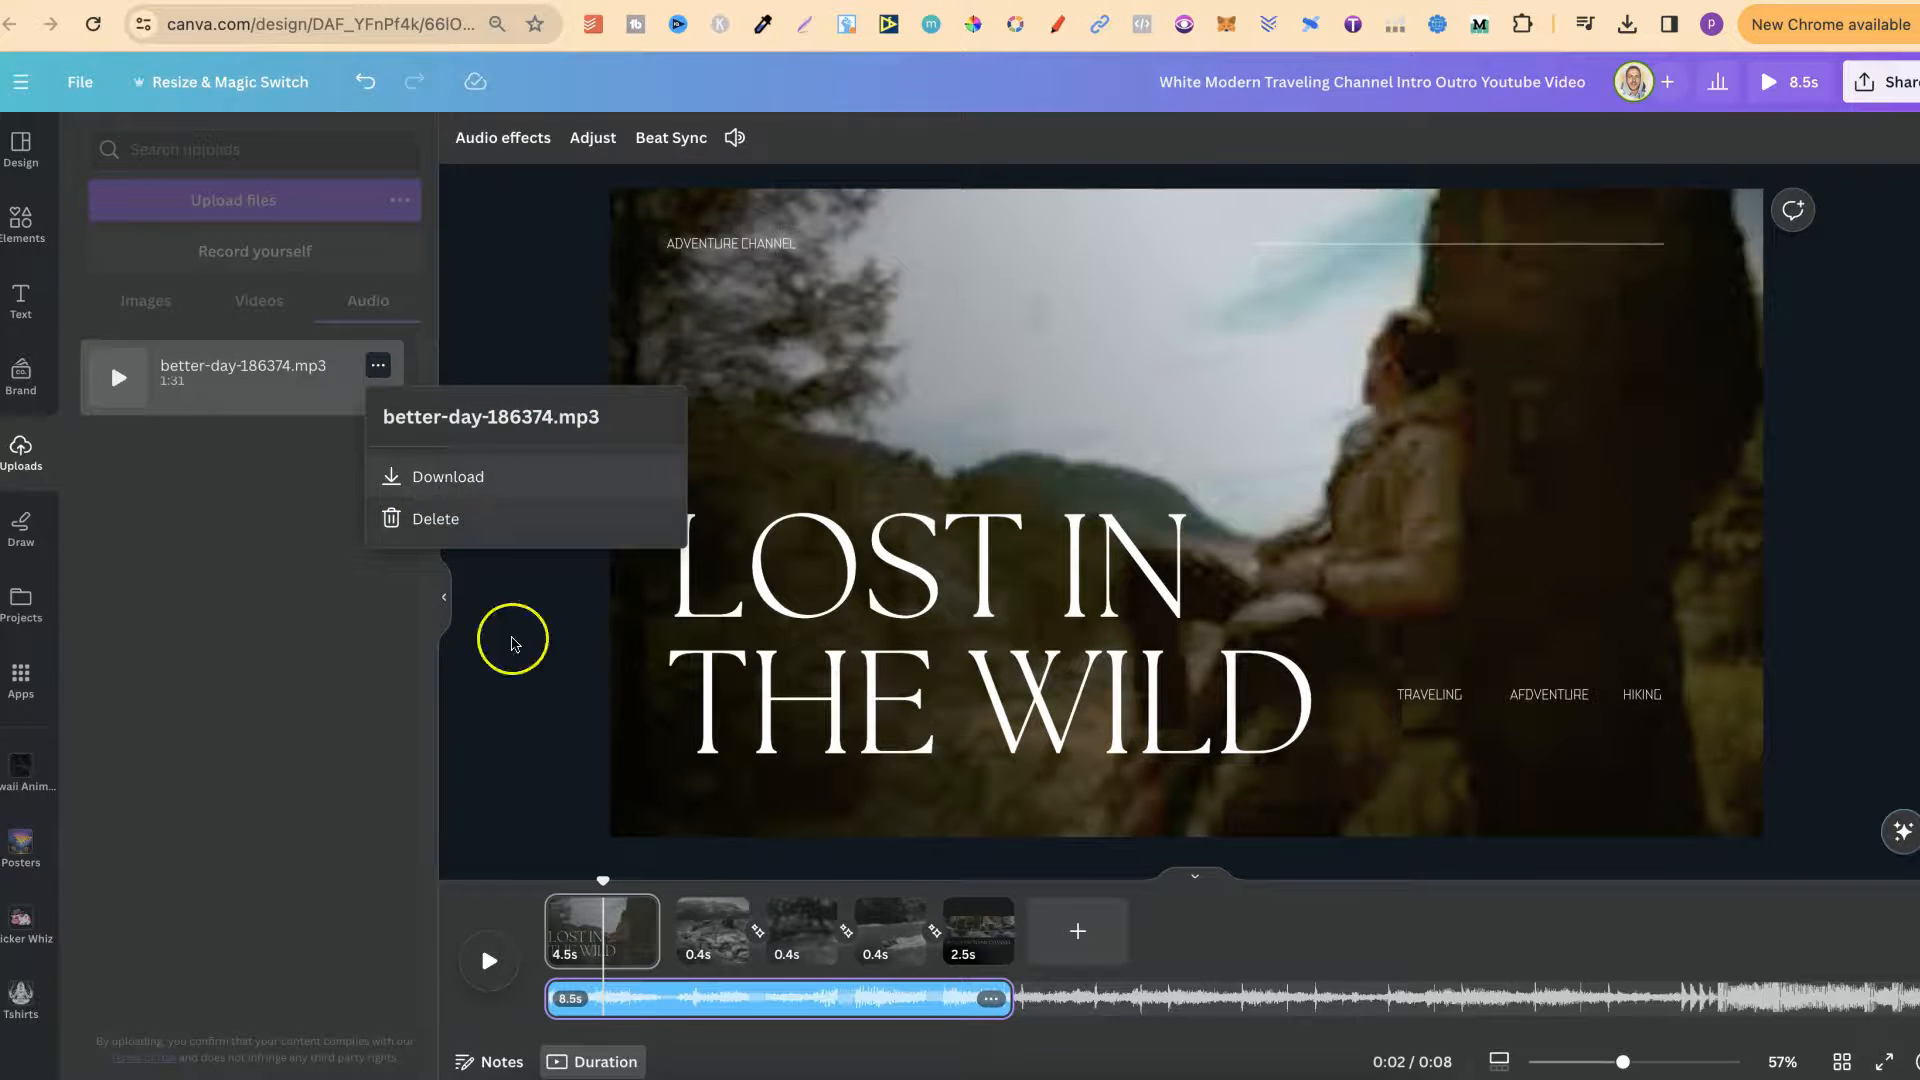
left_click(524, 668)
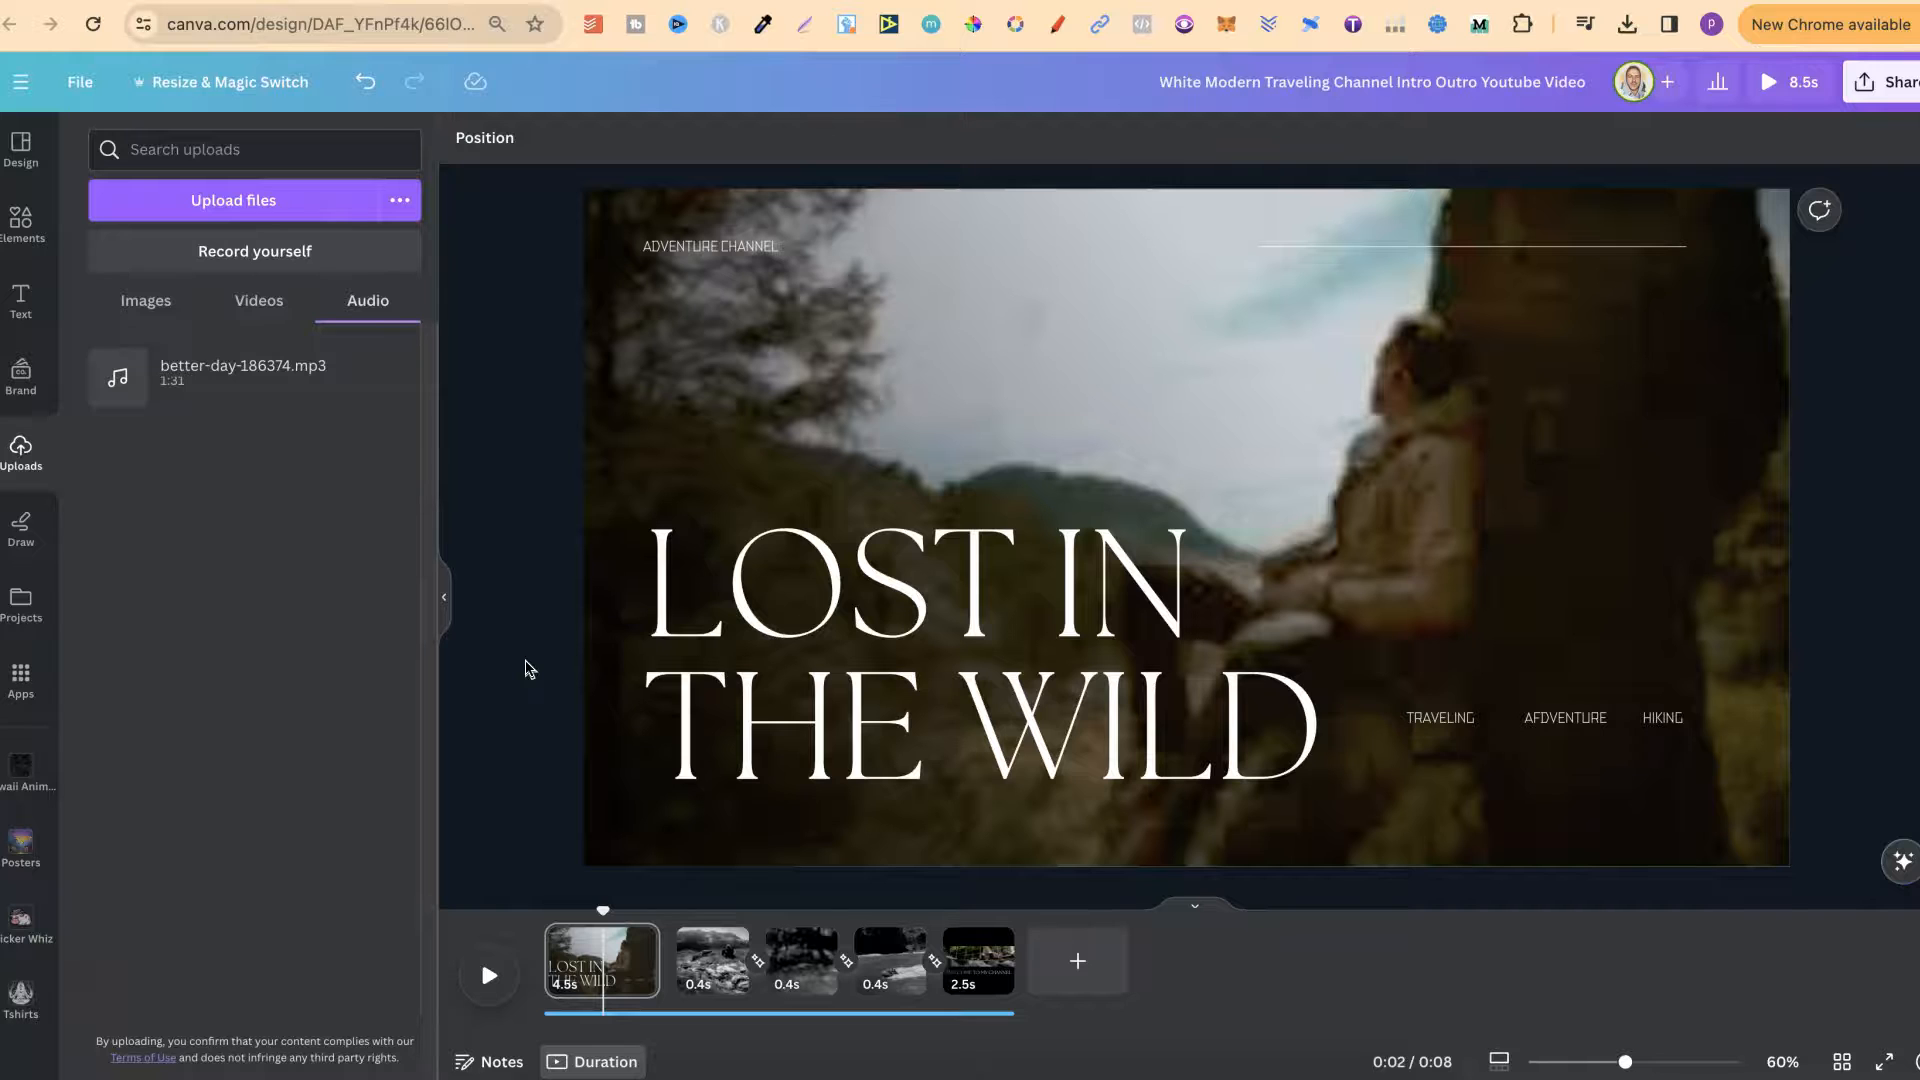